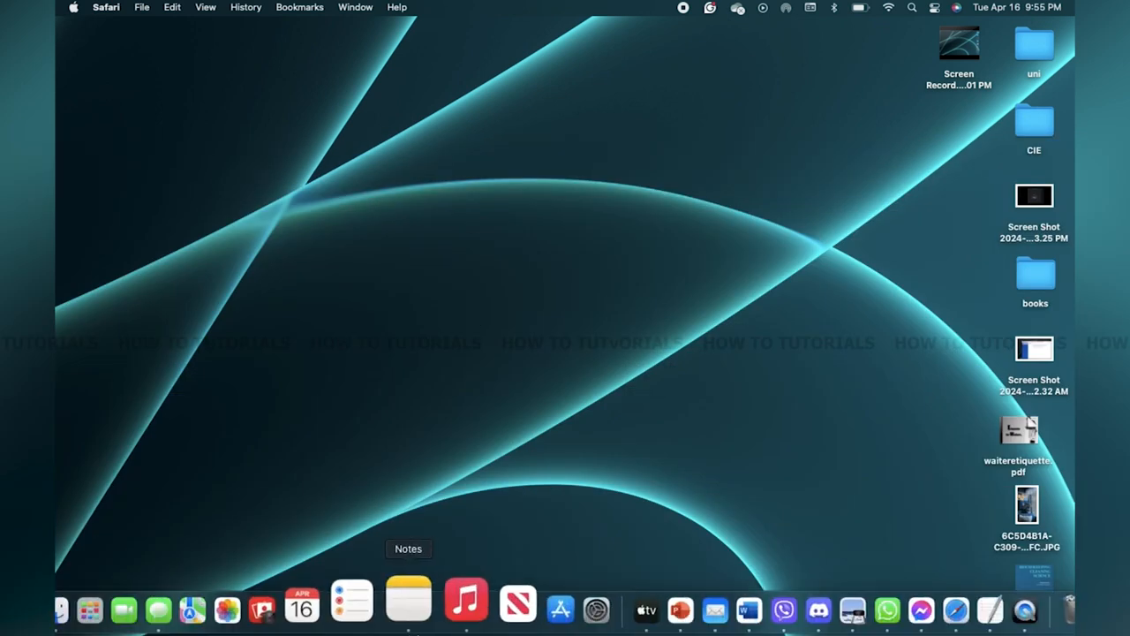
- Open Safari and load instagram.com, showing the home feed's suggested accounts
click(915, 605)
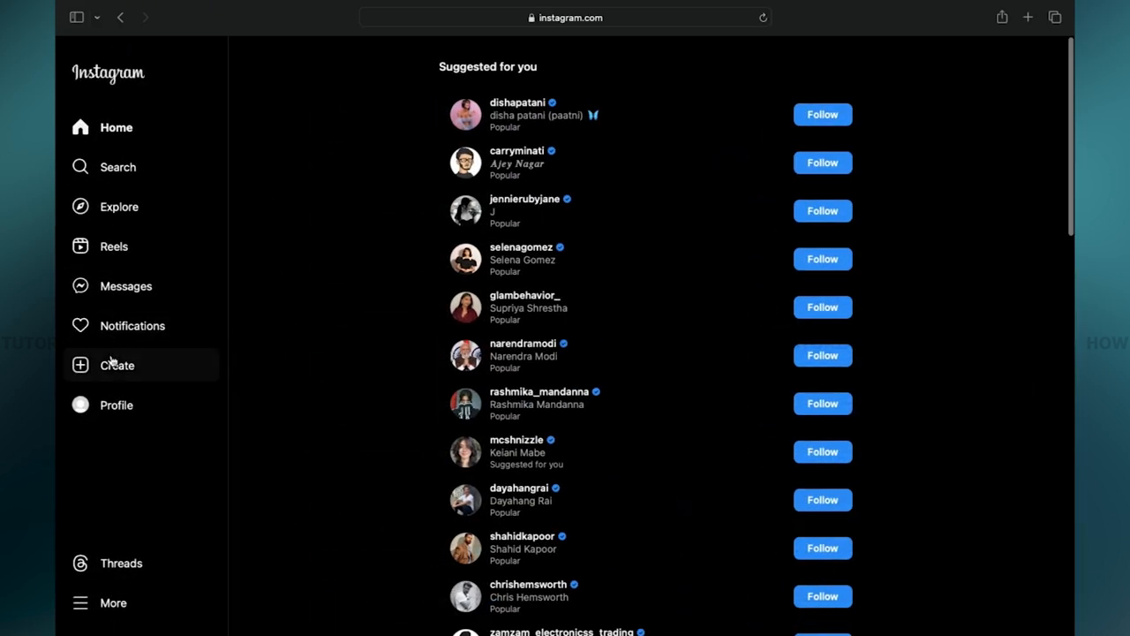
- Start a new post and bring up the computer file picker on the Desktop
click(115, 366)
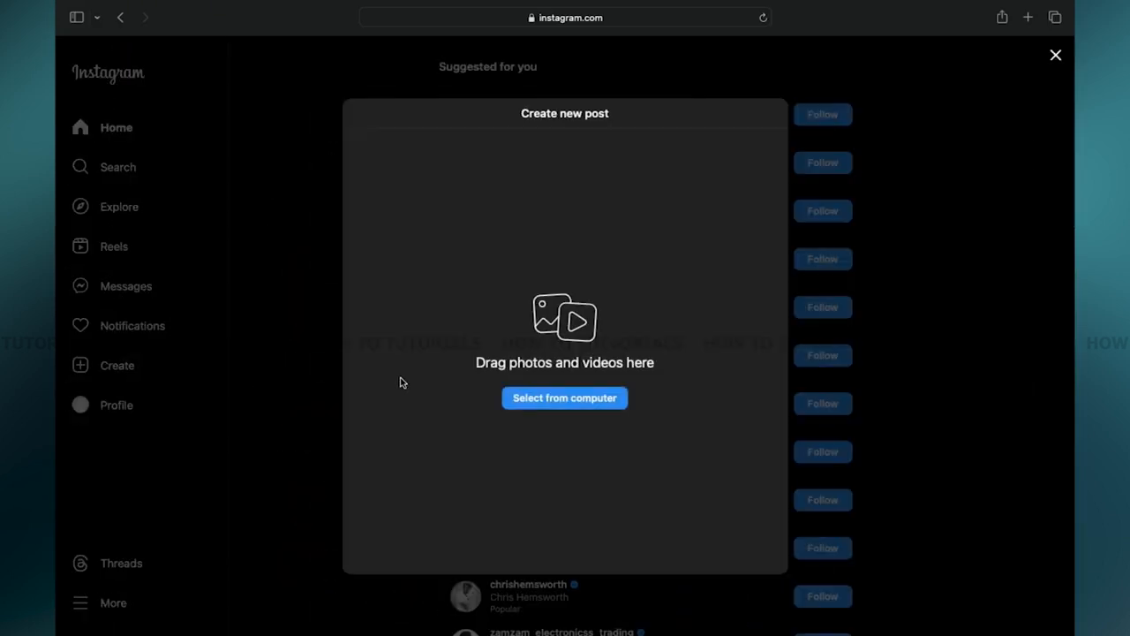
mouse_move(510, 427)
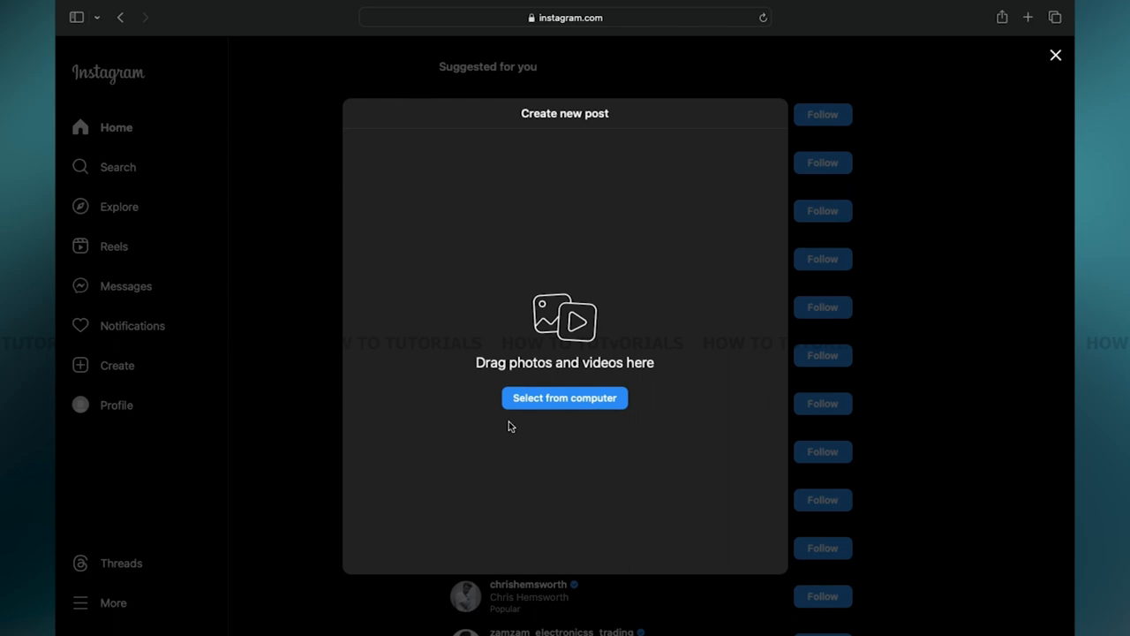
mouse_move(564, 403)
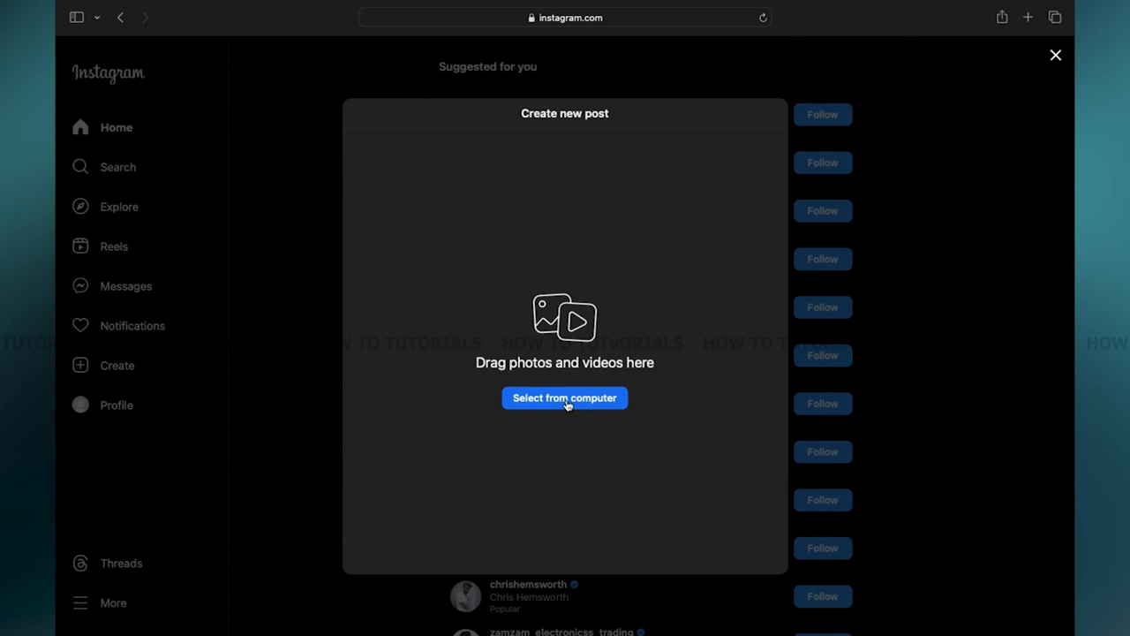
click(564, 397)
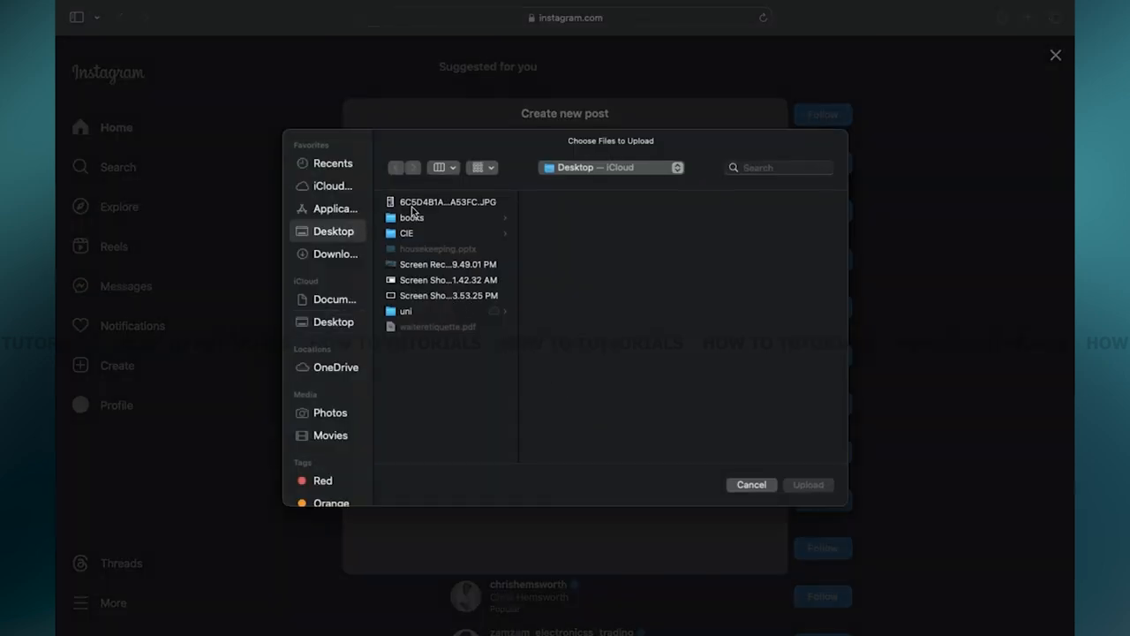
- Upload the Desktop JPG photo to the post and continue past cropping
click(444, 201)
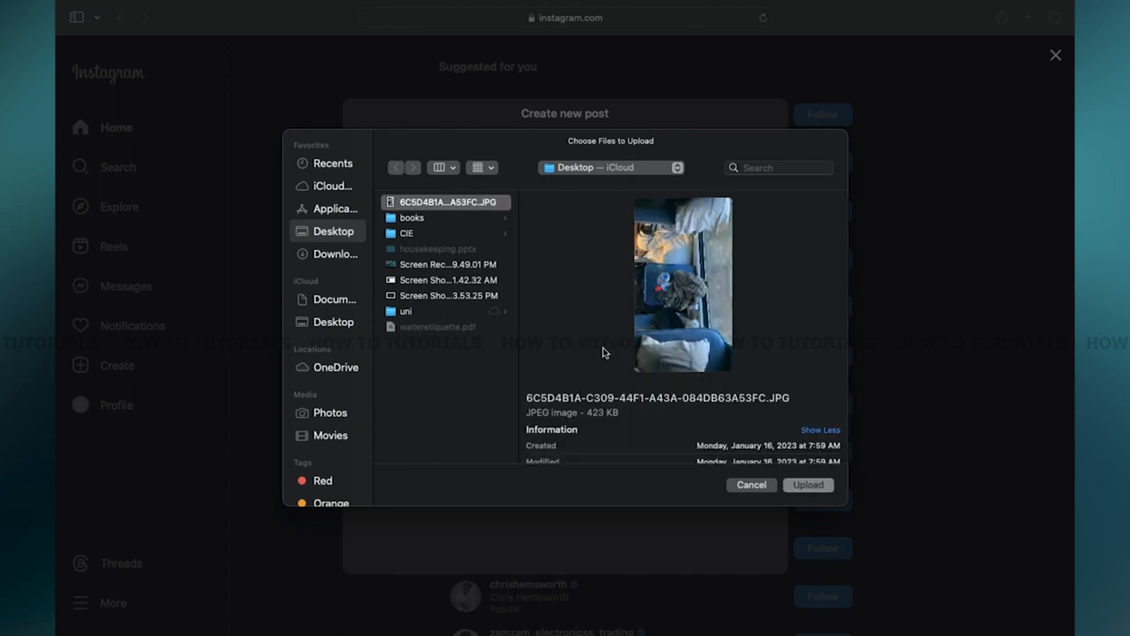
click(808, 485)
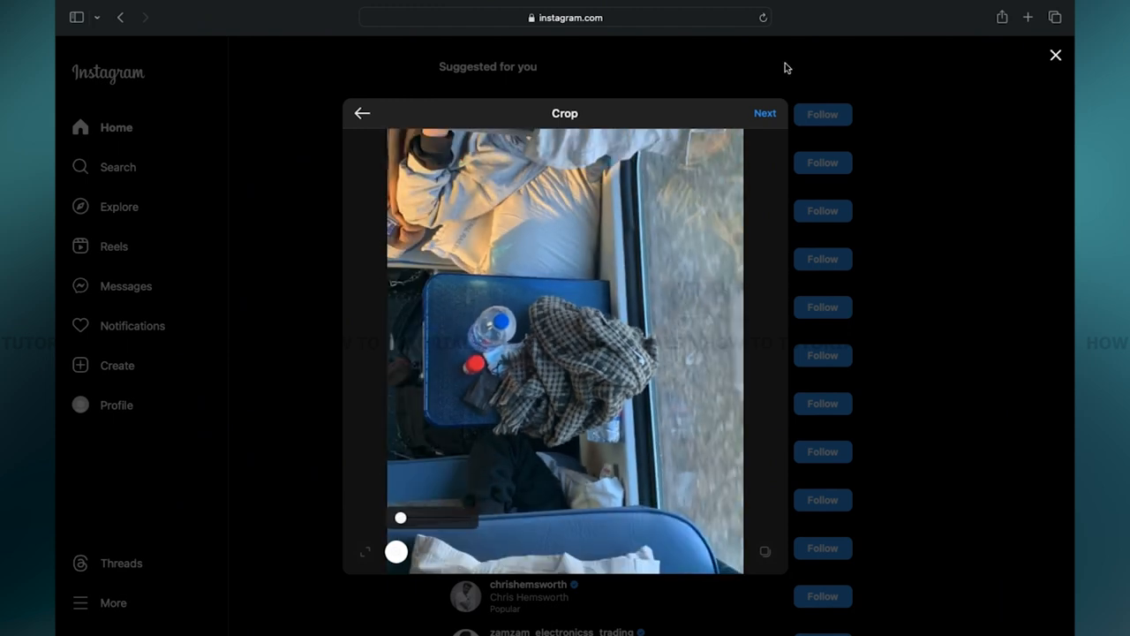
click(764, 113)
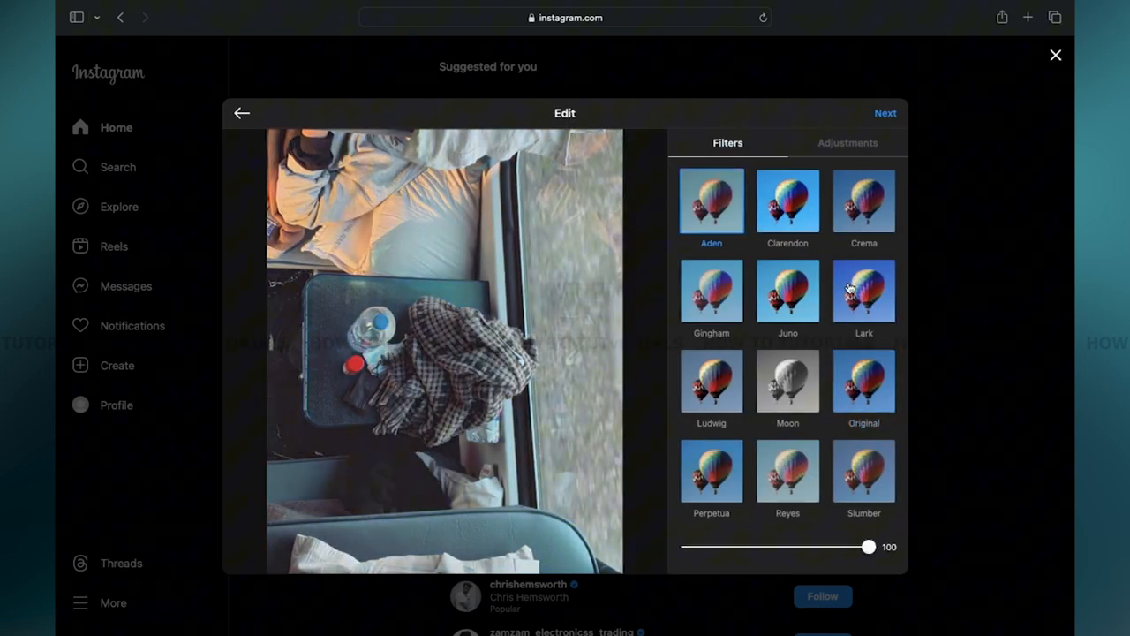
- Apply the Original filter with contrast -11, fade 13 and saturation 10
click(863, 380)
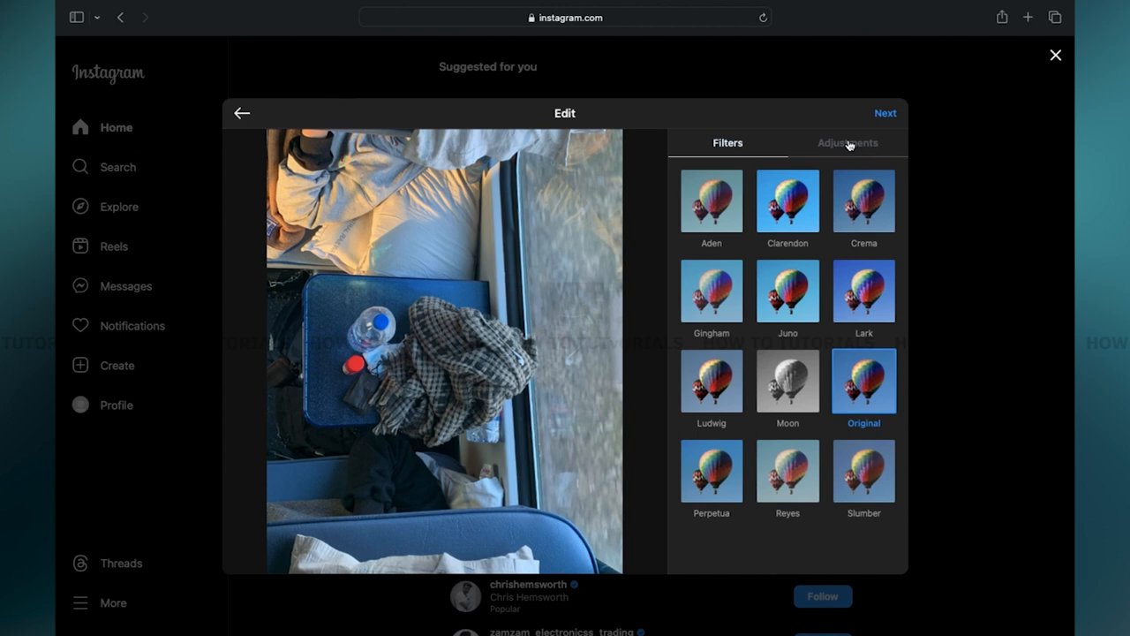
click(847, 142)
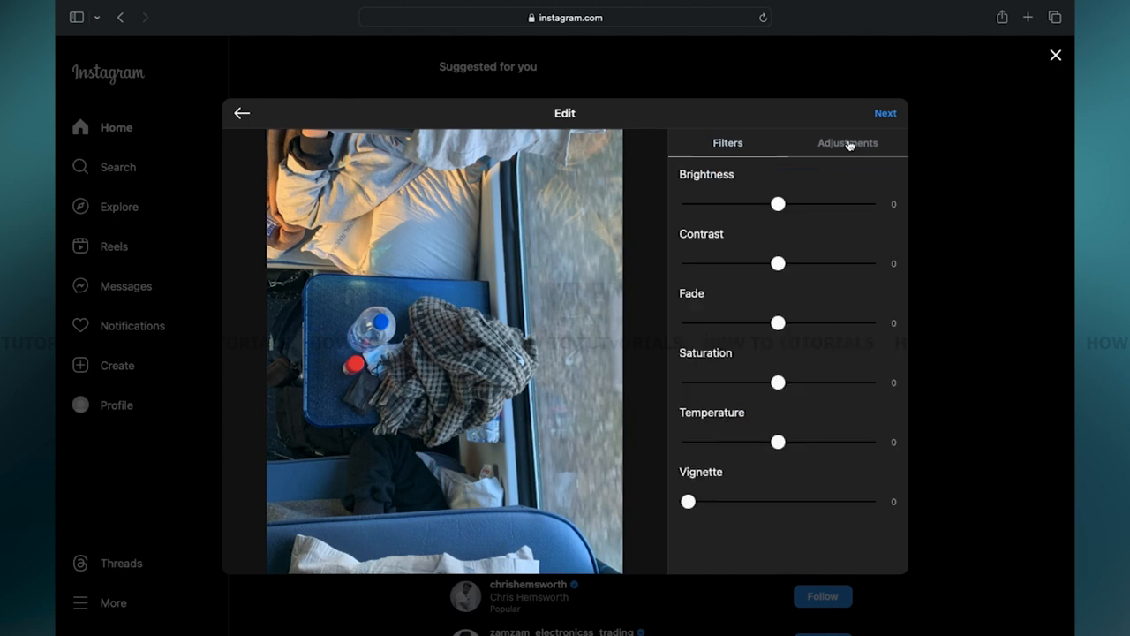
click(847, 142)
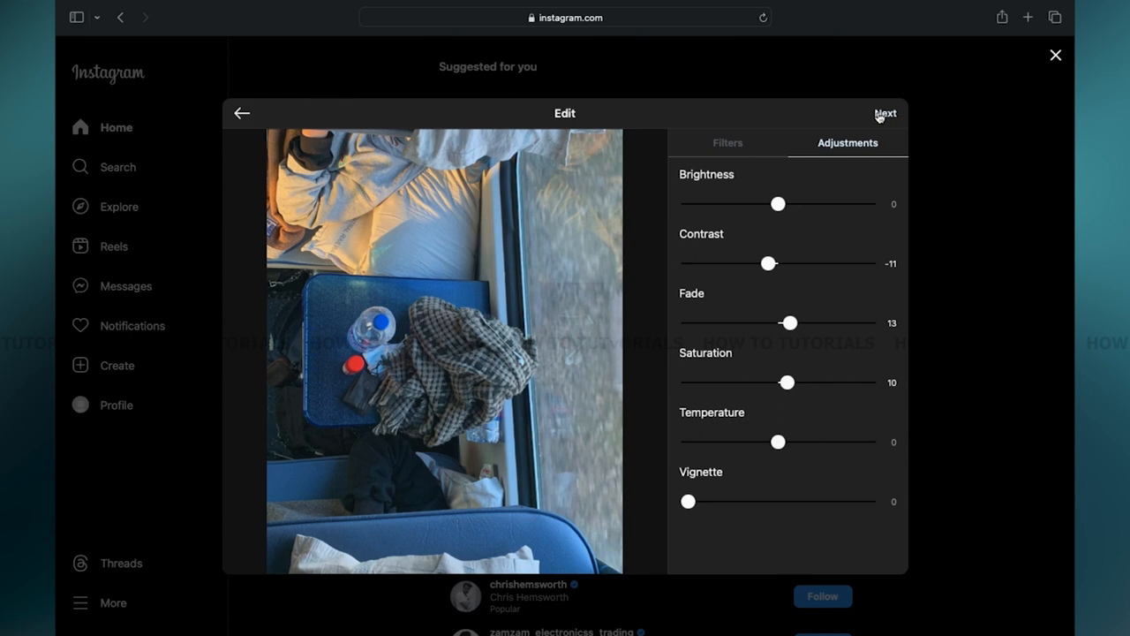
- Caption the post 'khgnbyufvctrs', then hide like counts and turn off commenting
click(885, 113)
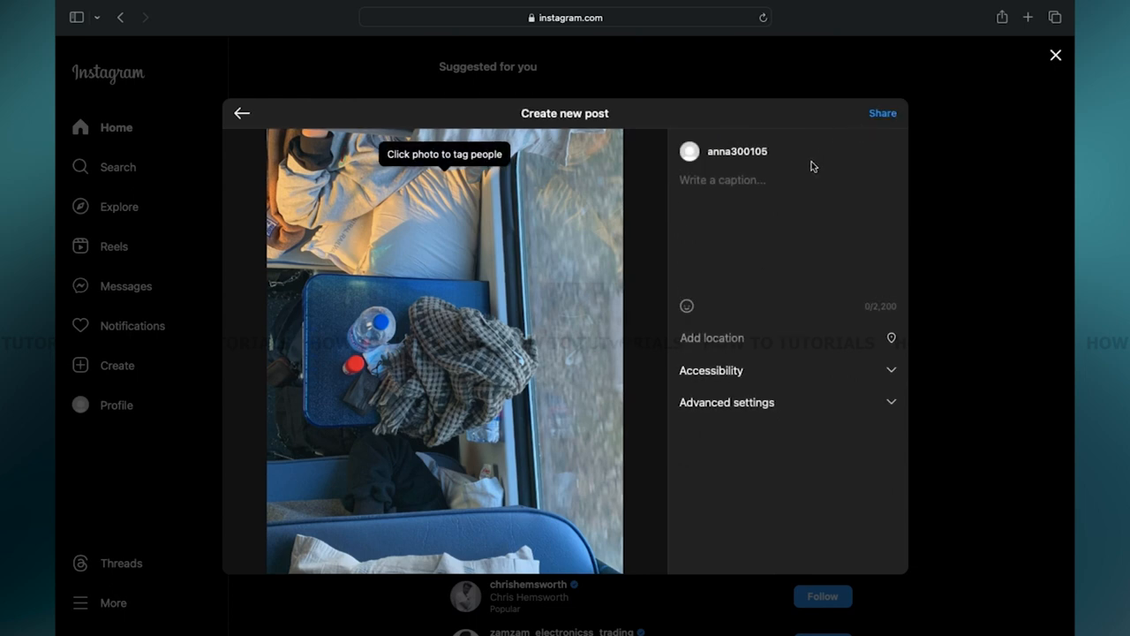
text(khgnbyufvctrs)
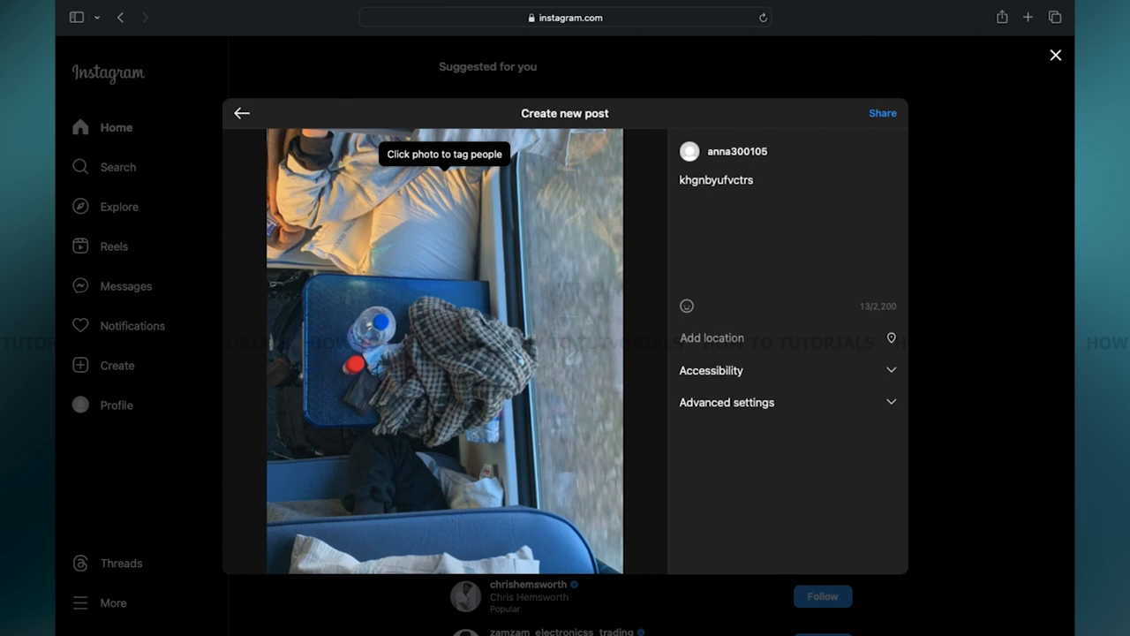
click(726, 402)
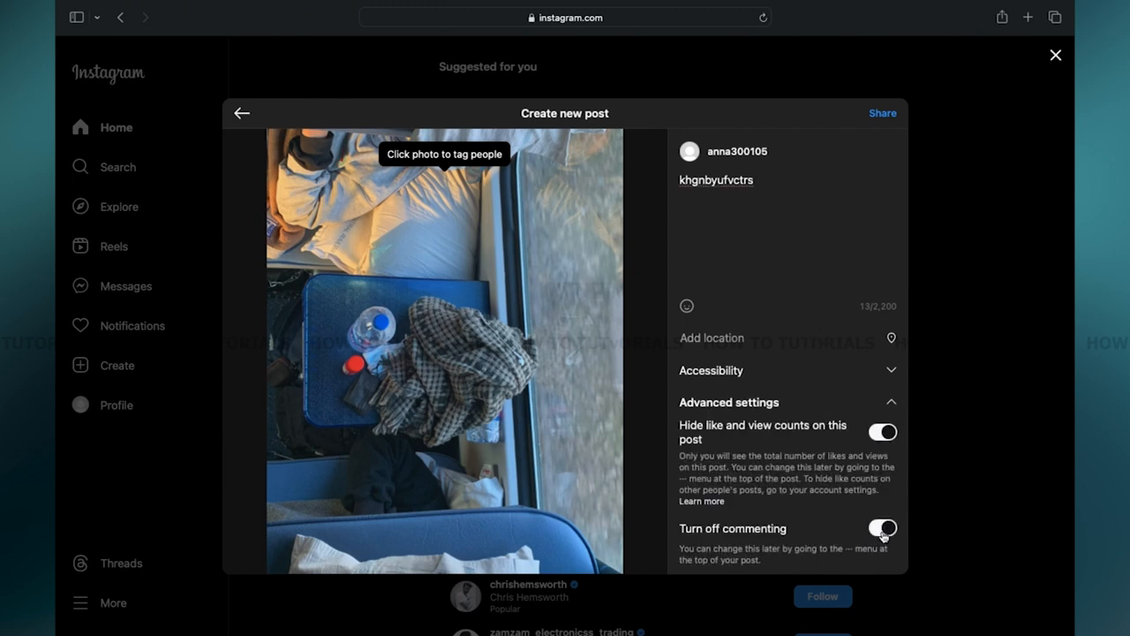
scroll(down, 3)
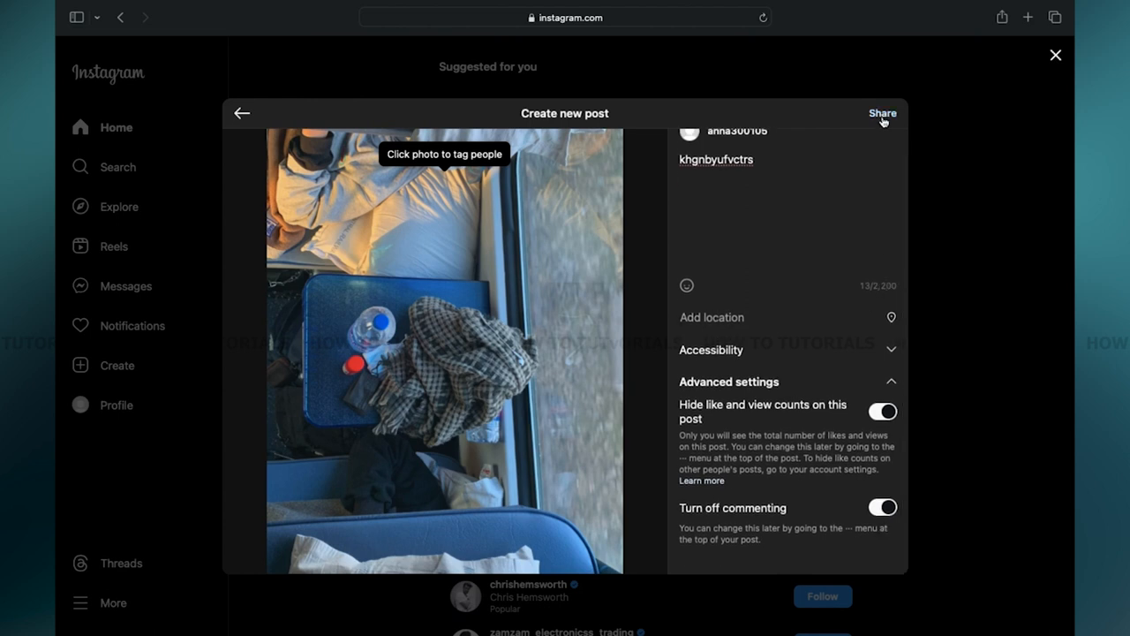
- Share the post and view the profile grid now showing one post
click(882, 113)
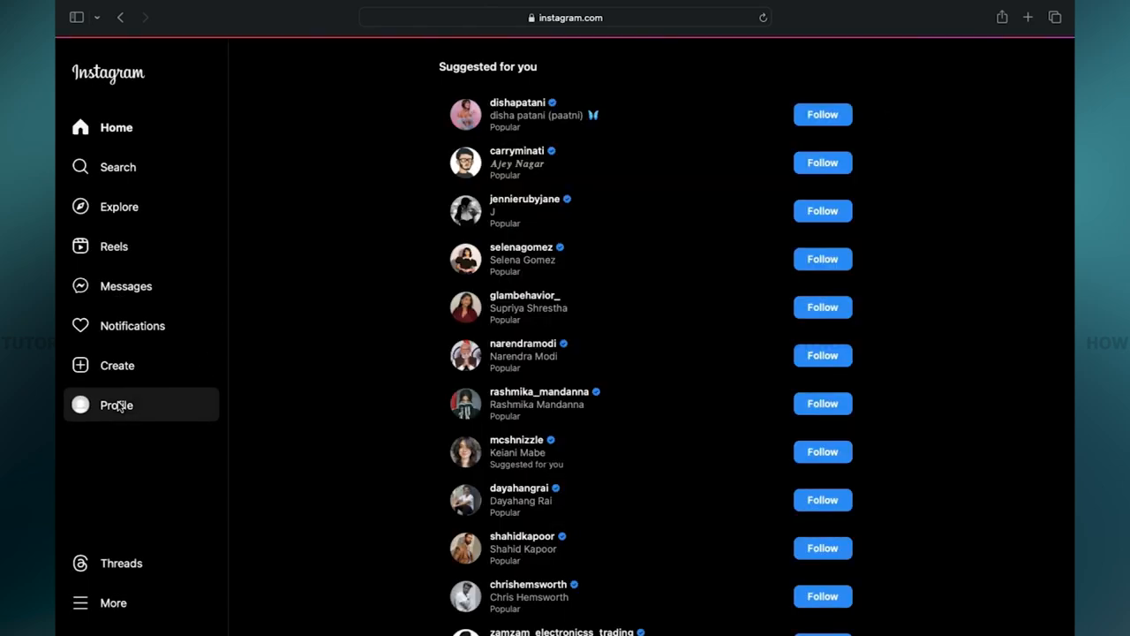
click(116, 405)
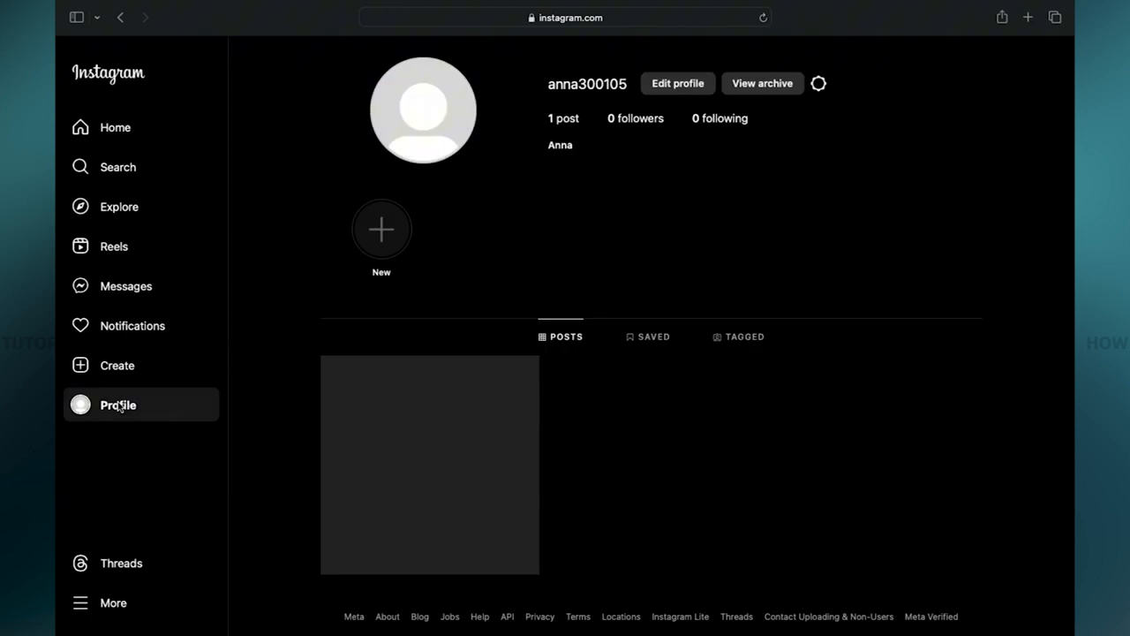